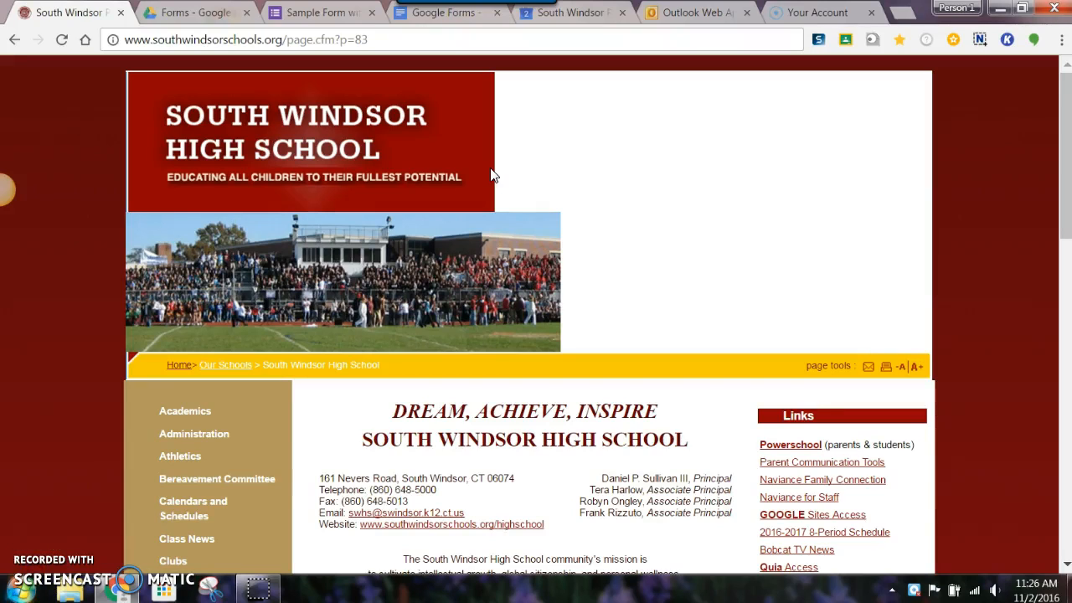
pyautogui.moveTo(559, 174)
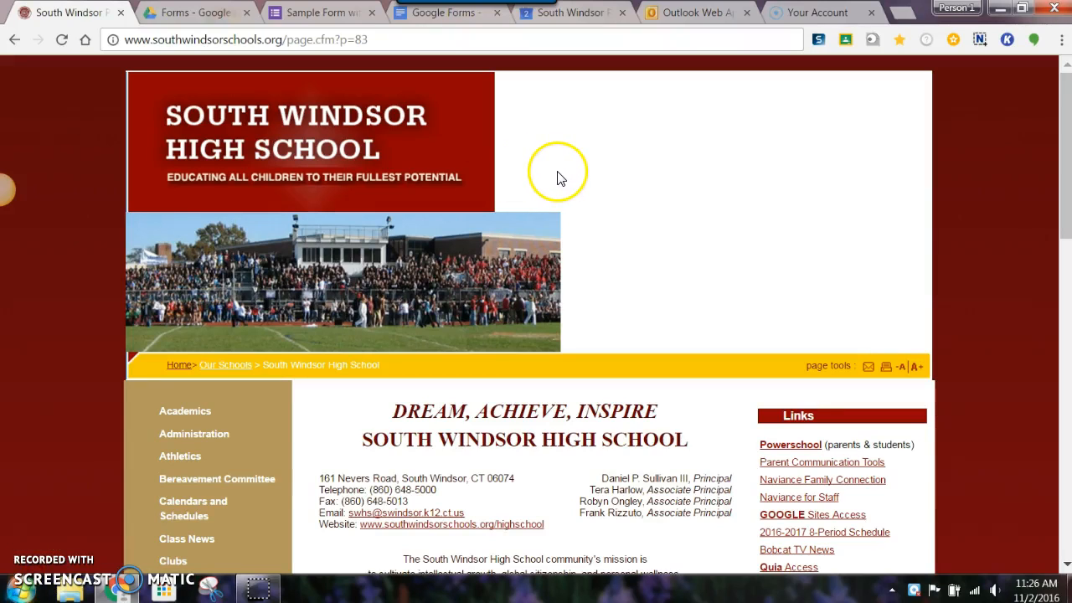
pyautogui.moveTo(563, 178)
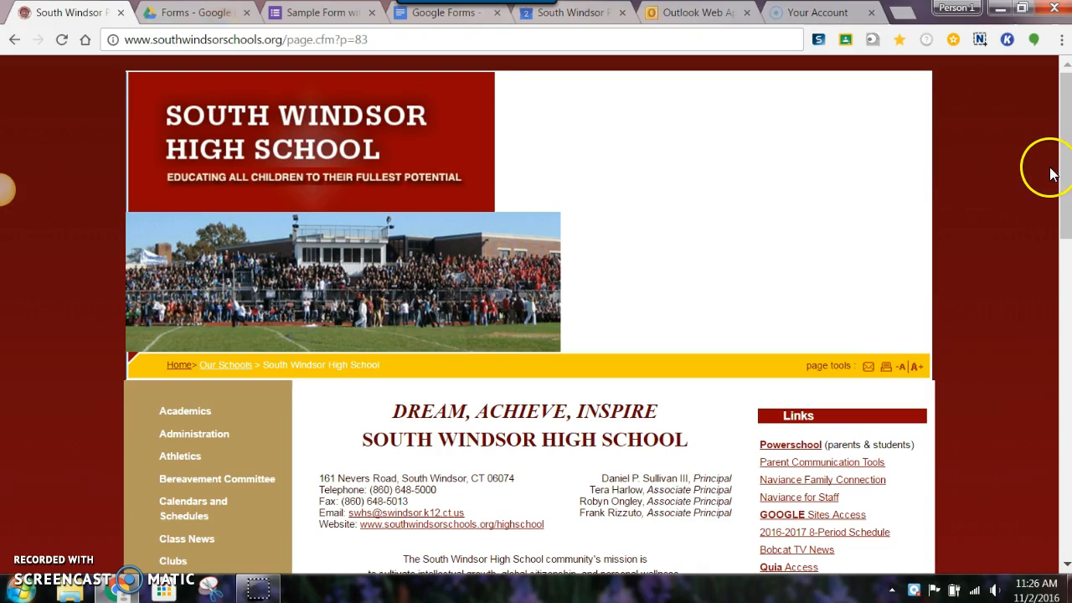
# - Scroll the South Windsor High School home page and open Technology Integration
pyautogui.scroll(-3)
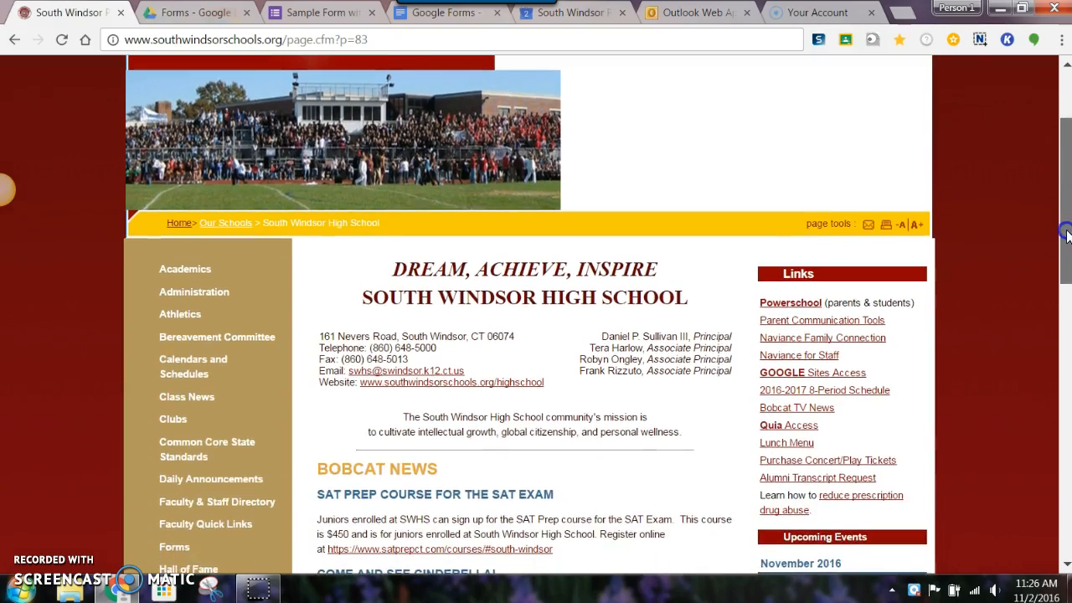
pyautogui.scroll(-3)
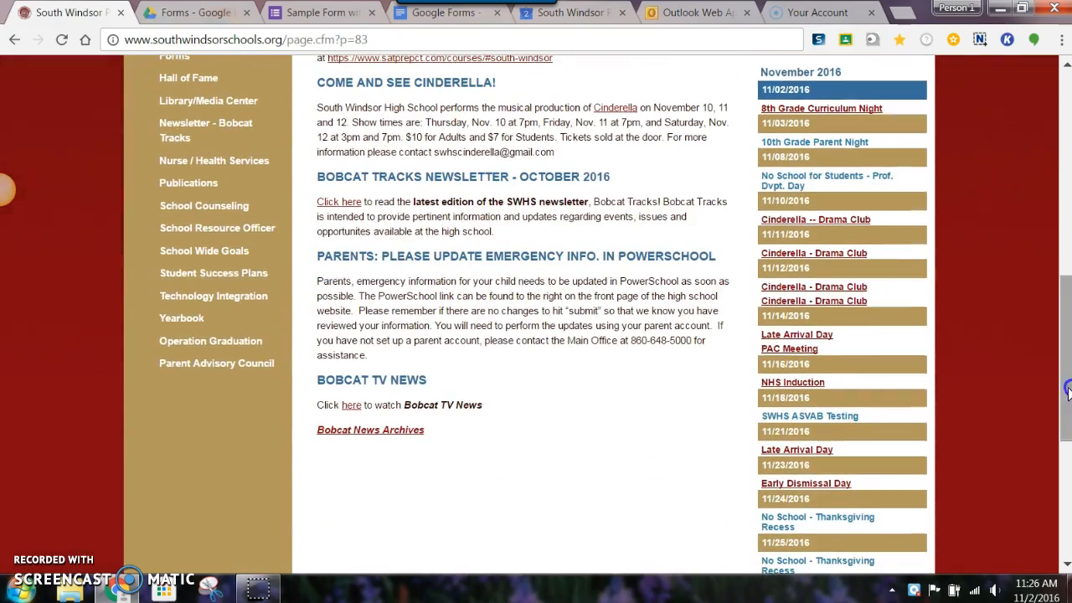
pyautogui.click(213, 295)
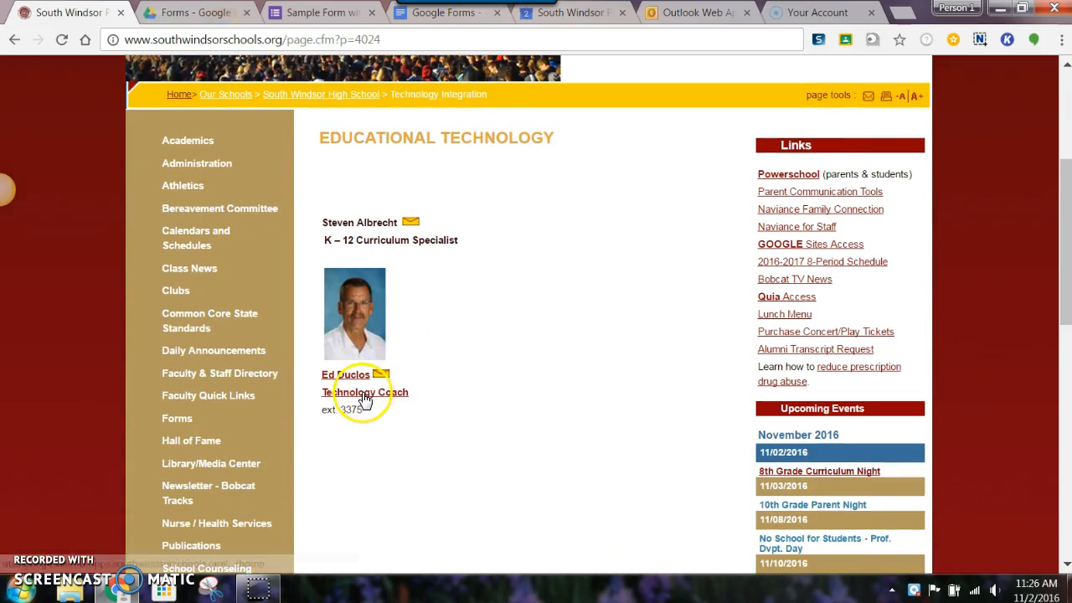
# - Follow the Technology Coach link to the SW Technology Integration site and show its Google Apps menu
pyautogui.click(364, 392)
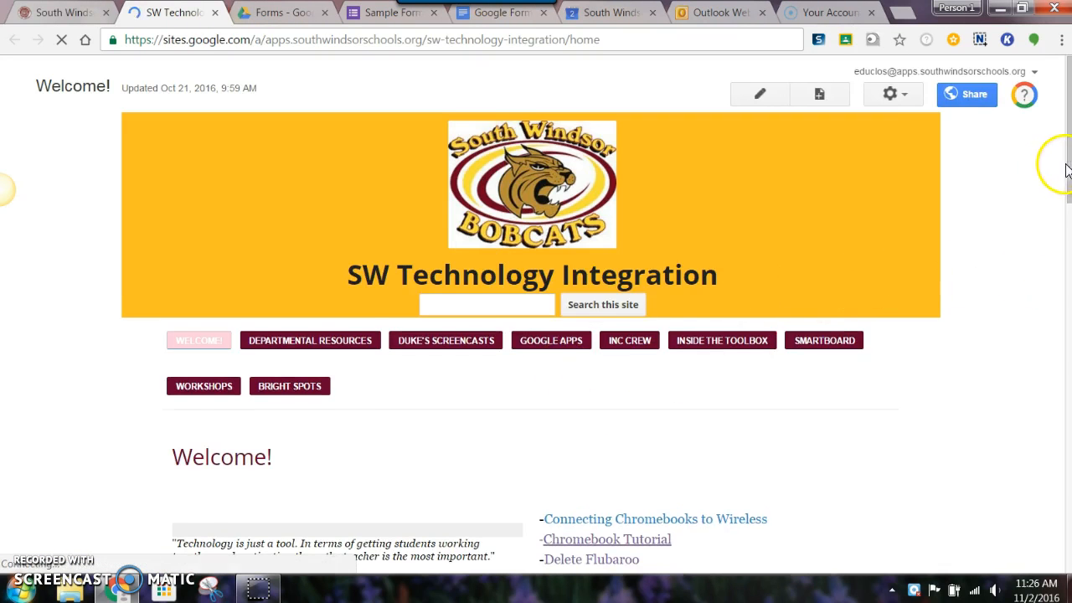
pyautogui.scroll(-3)
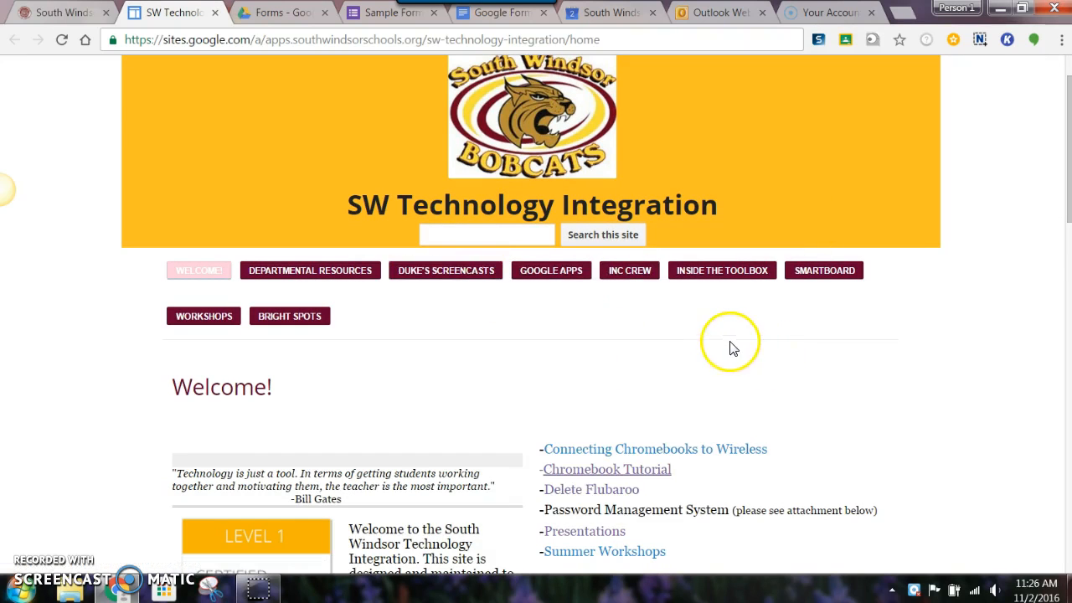
pyautogui.moveTo(563, 302)
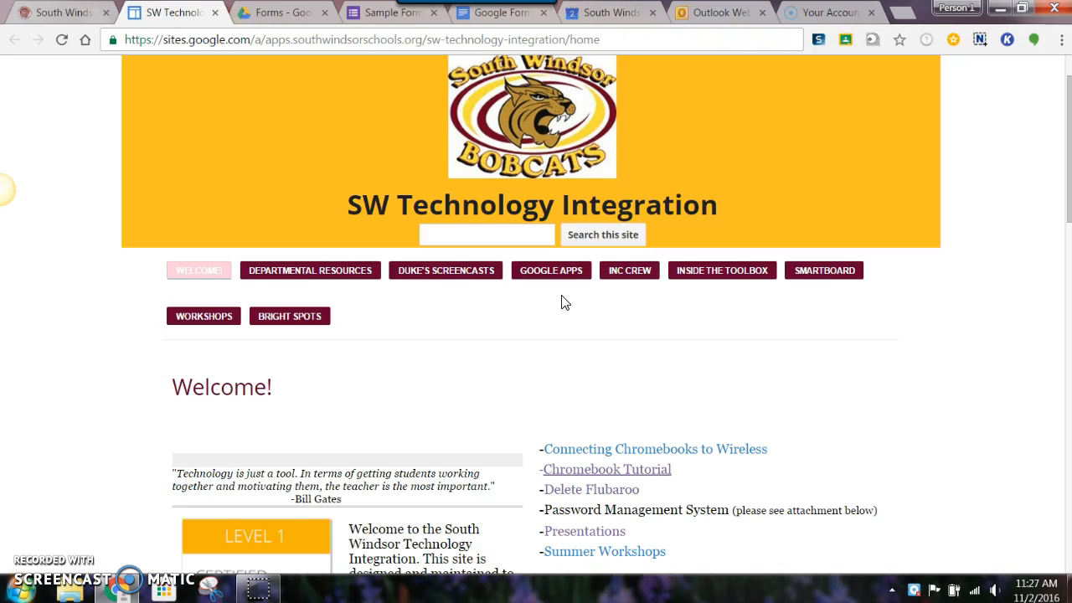
pyautogui.click(551, 270)
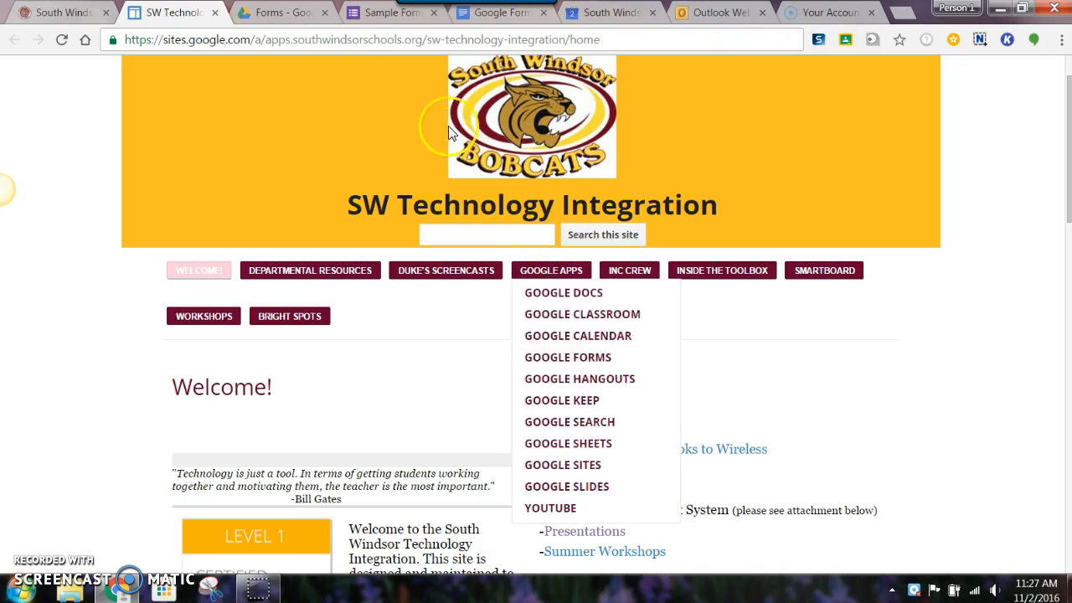
# - Switch to the 'Sample Form with Sections' tab and select the multiple-choice book question
pyautogui.click(391, 12)
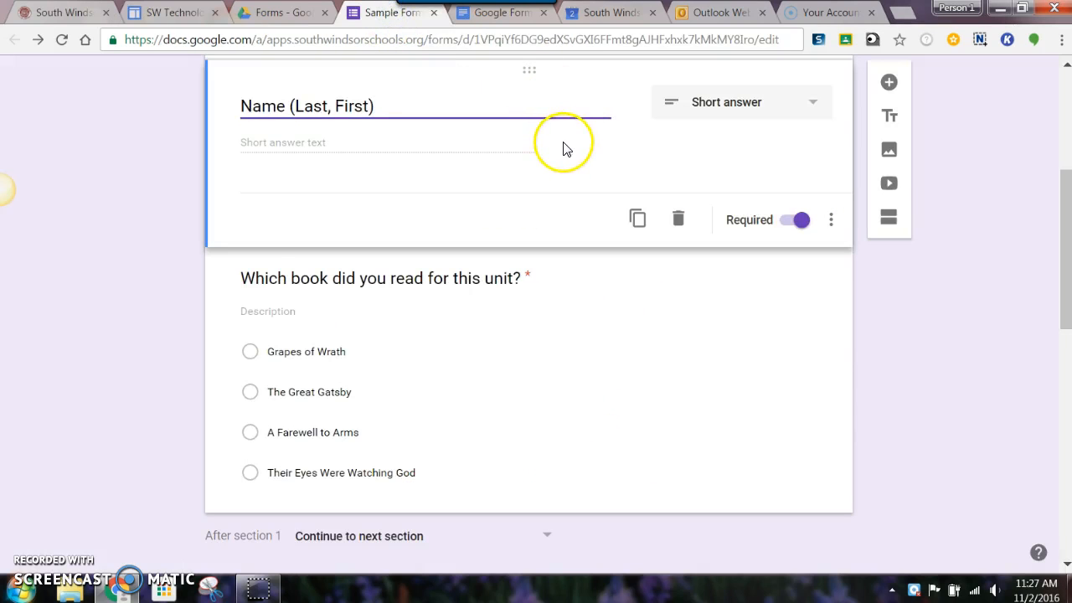
pyautogui.scroll(3)
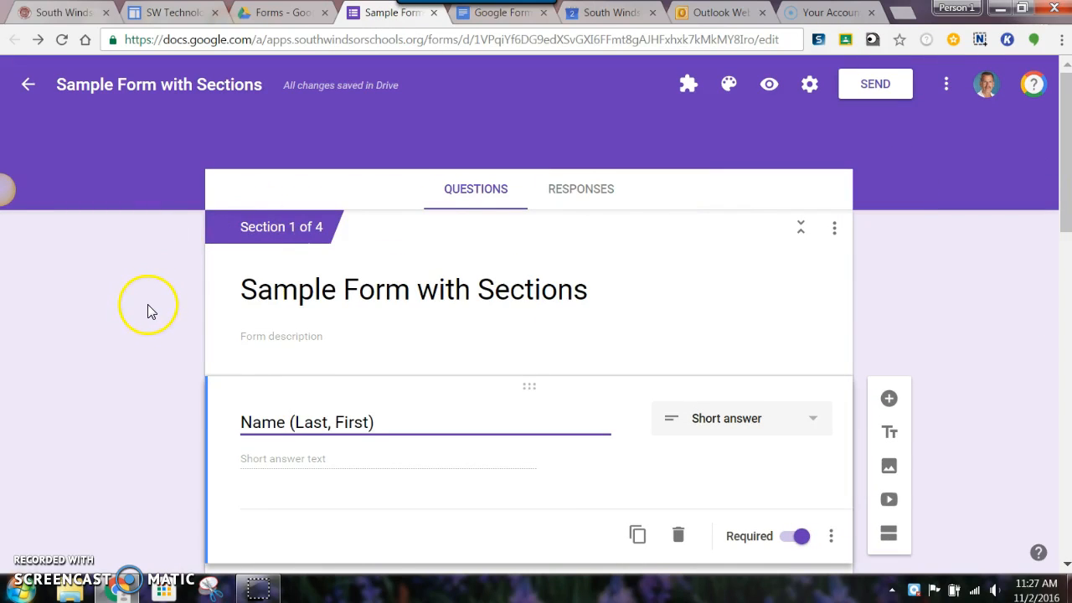
pyautogui.moveTo(516, 289)
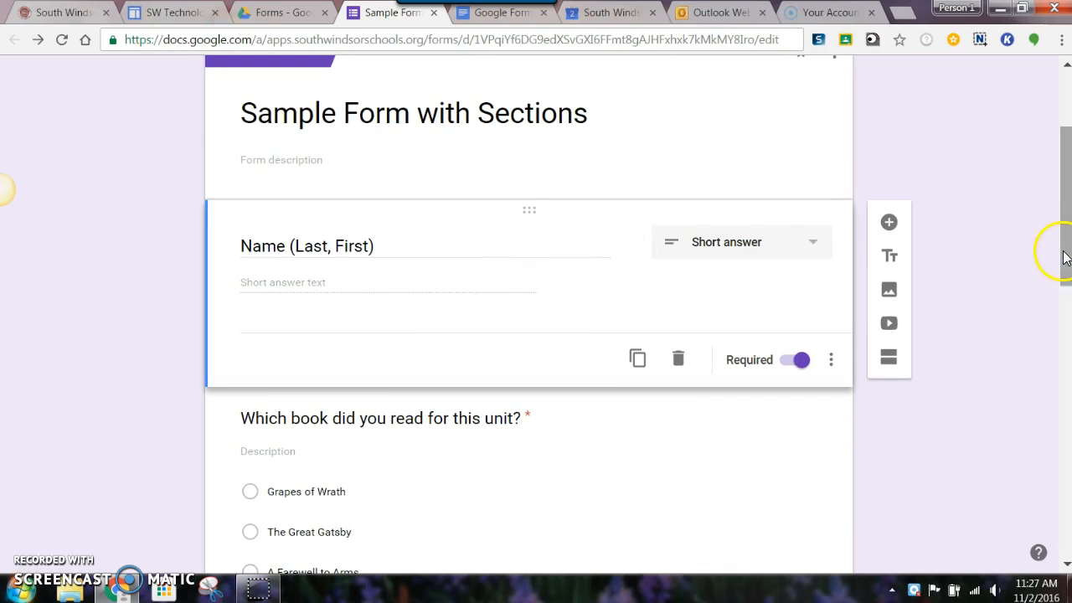
pyautogui.scroll(-3)
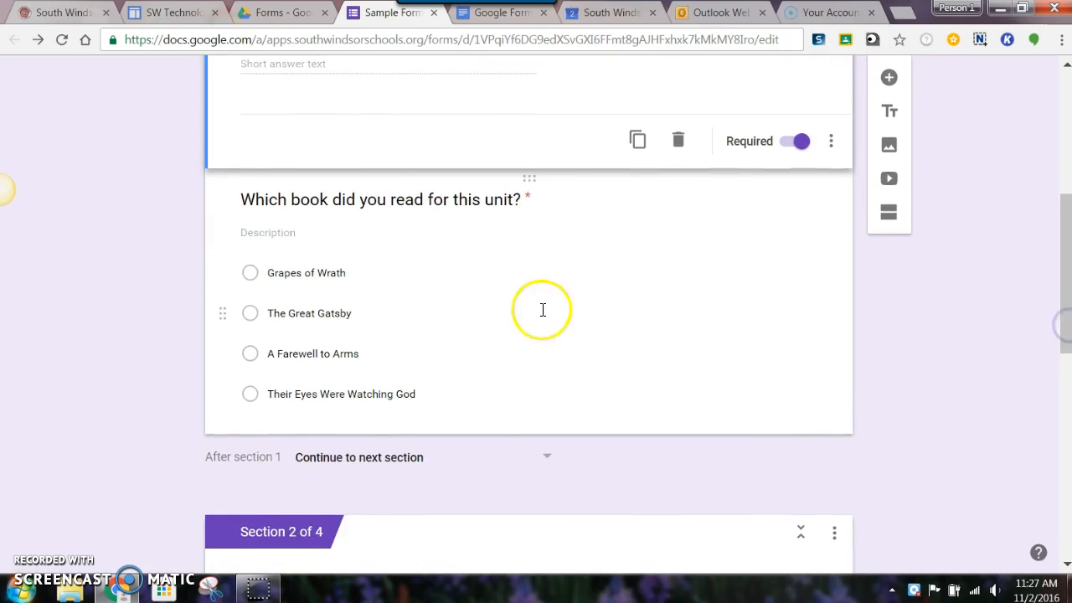
pyautogui.click(309, 313)
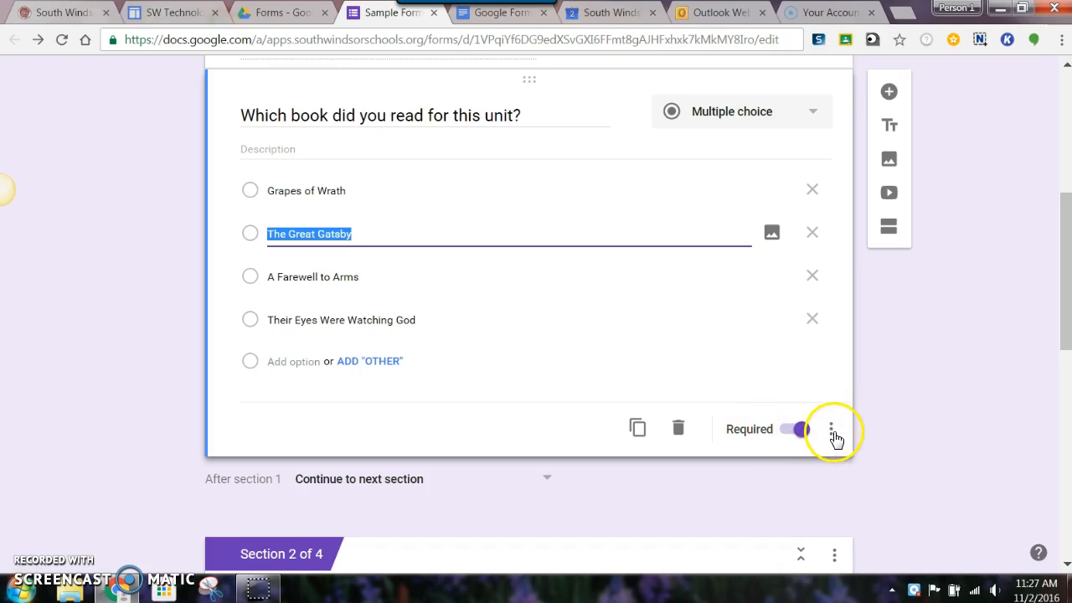
# - Turn on 'Go to section based on answer' for the book question
pyautogui.click(831, 428)
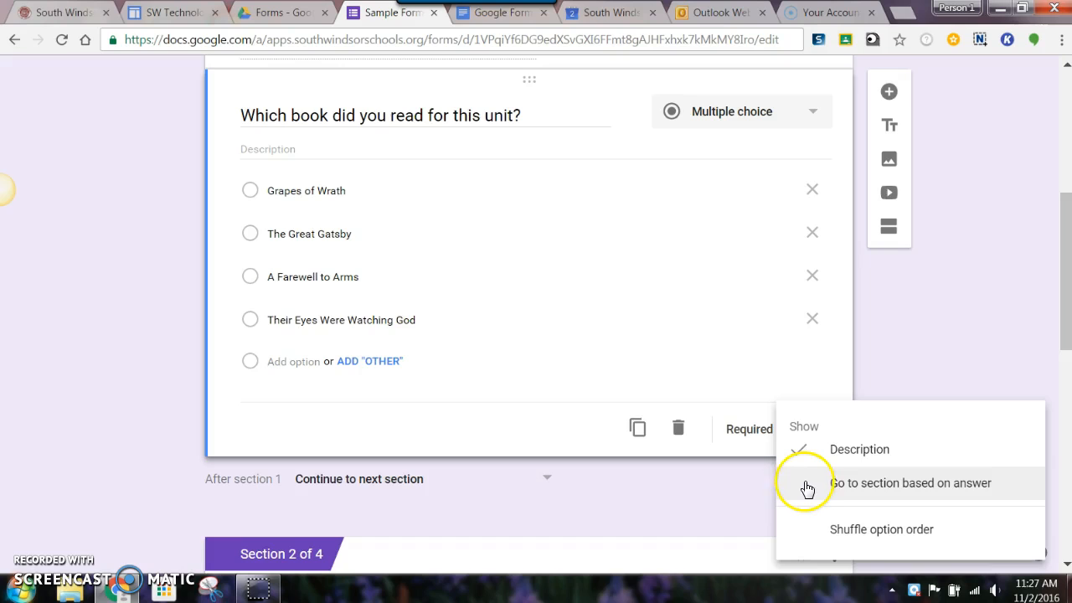
pyautogui.click(910, 483)
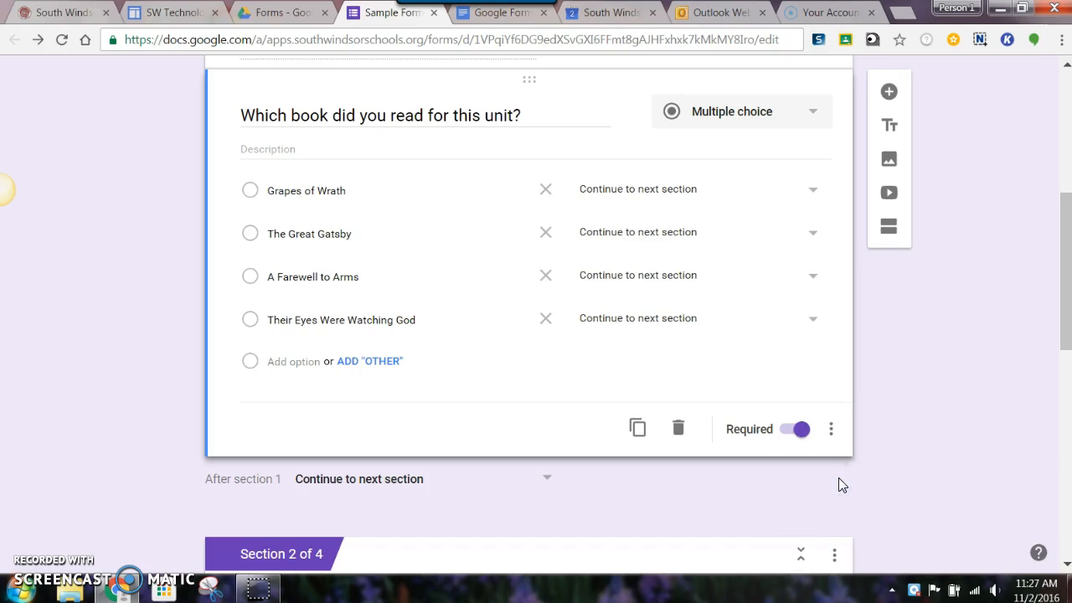
pyautogui.moveTo(808, 367)
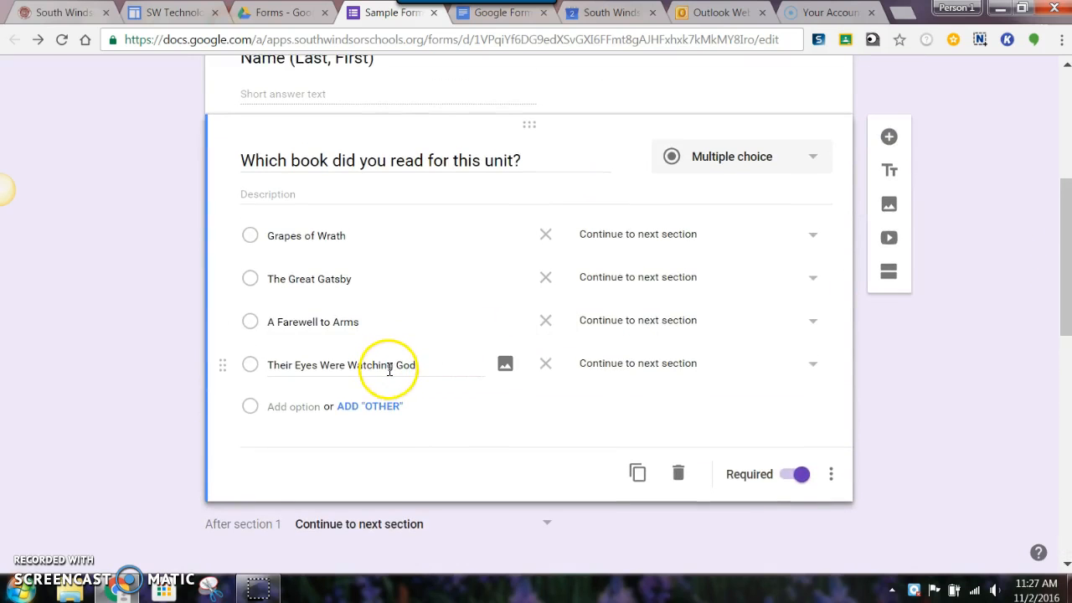
# - Add a section and title it 'Their Eyes Were Watching God'
pyautogui.doubleClick(339, 364)
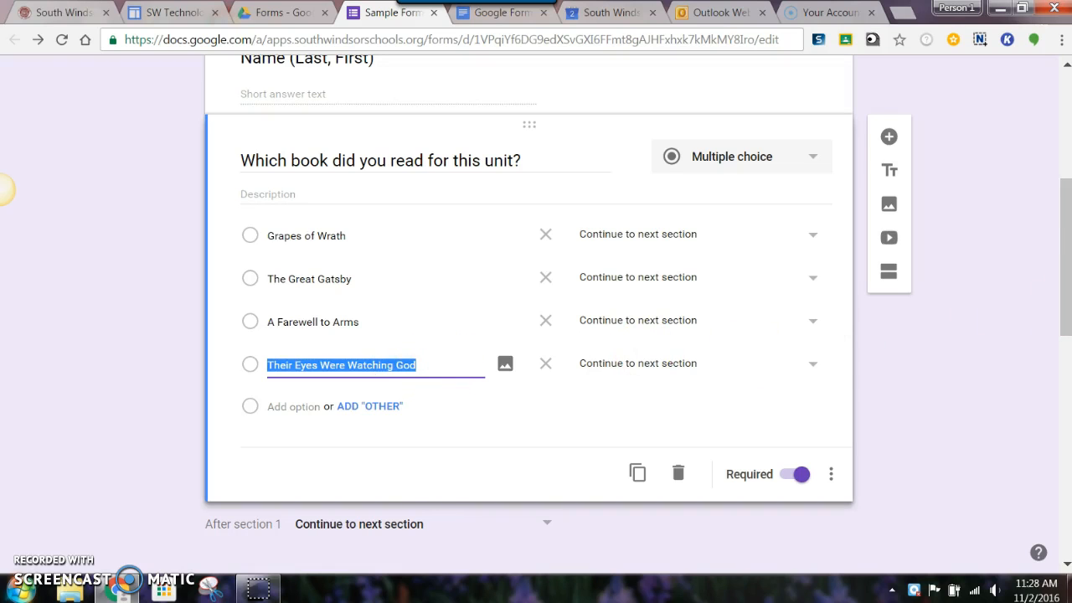
pyautogui.scroll(-3)
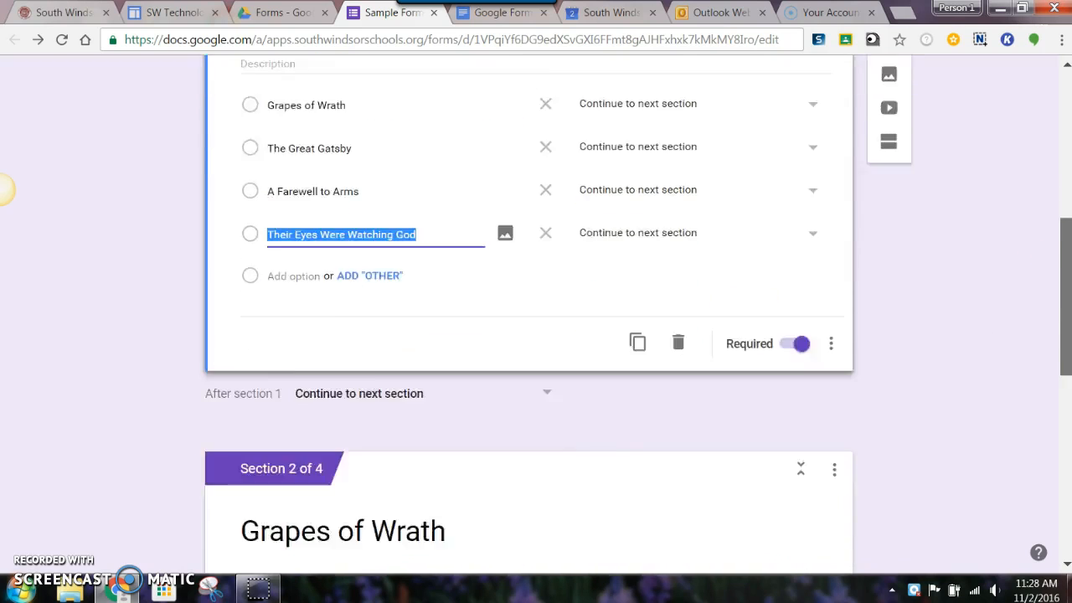
pyautogui.scroll(-3)
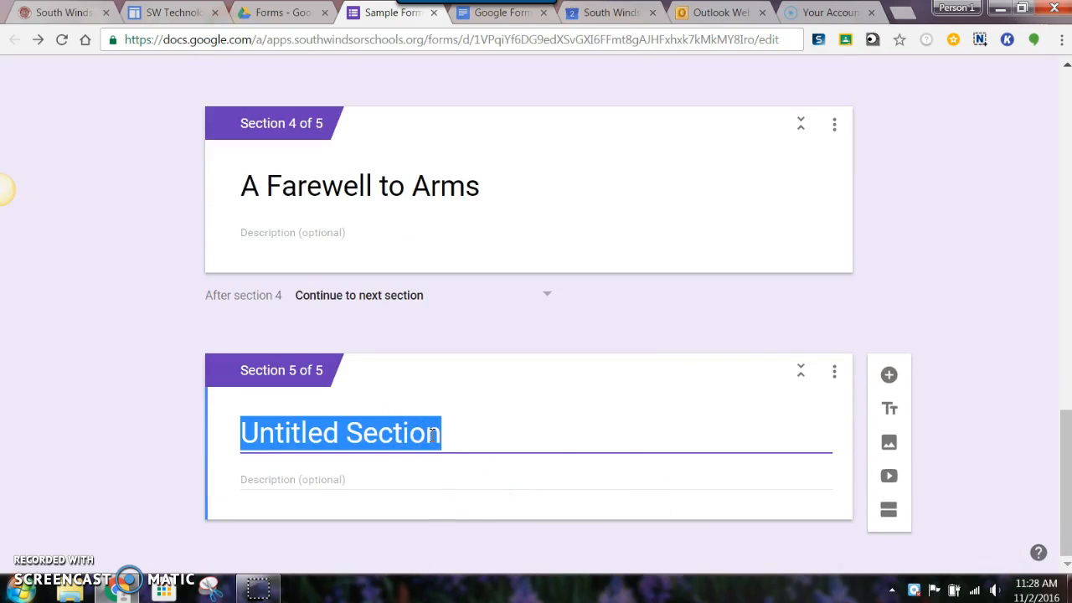
pyautogui.write('Their Eyes Were Watching God')
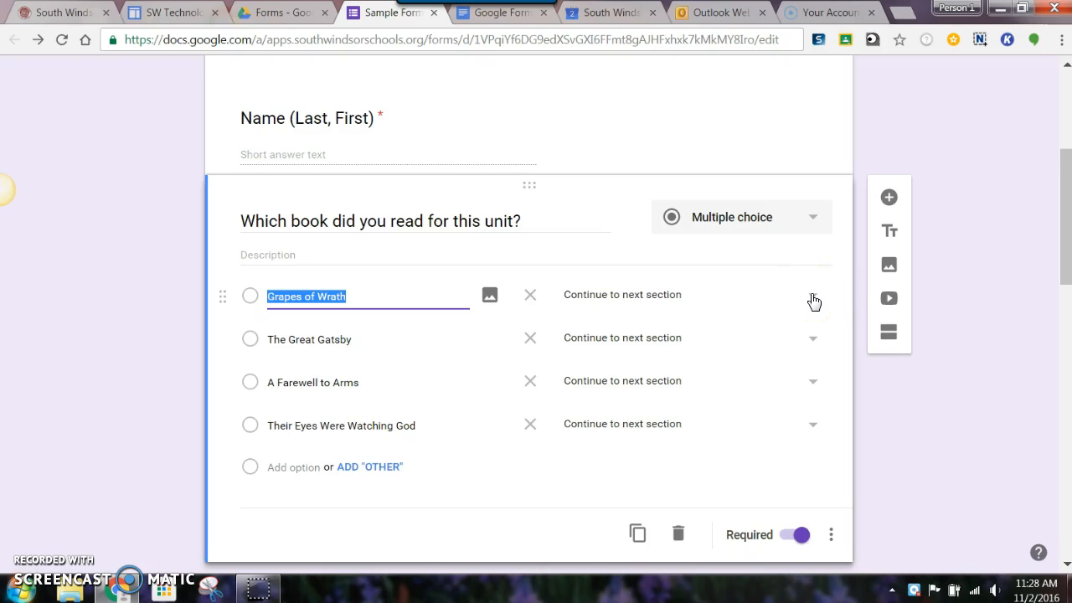
# - Route Grapes of Wrath to section 2, Gatsby to 3, Farewell to 4, Their Eyes to 5
pyautogui.click(812, 294)
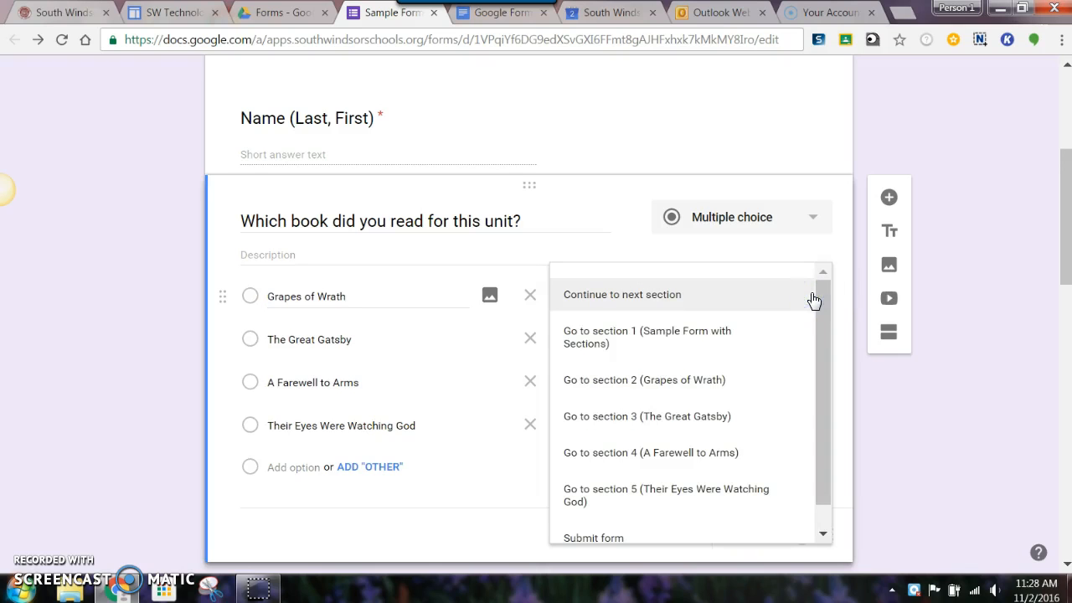
pyautogui.moveTo(667, 386)
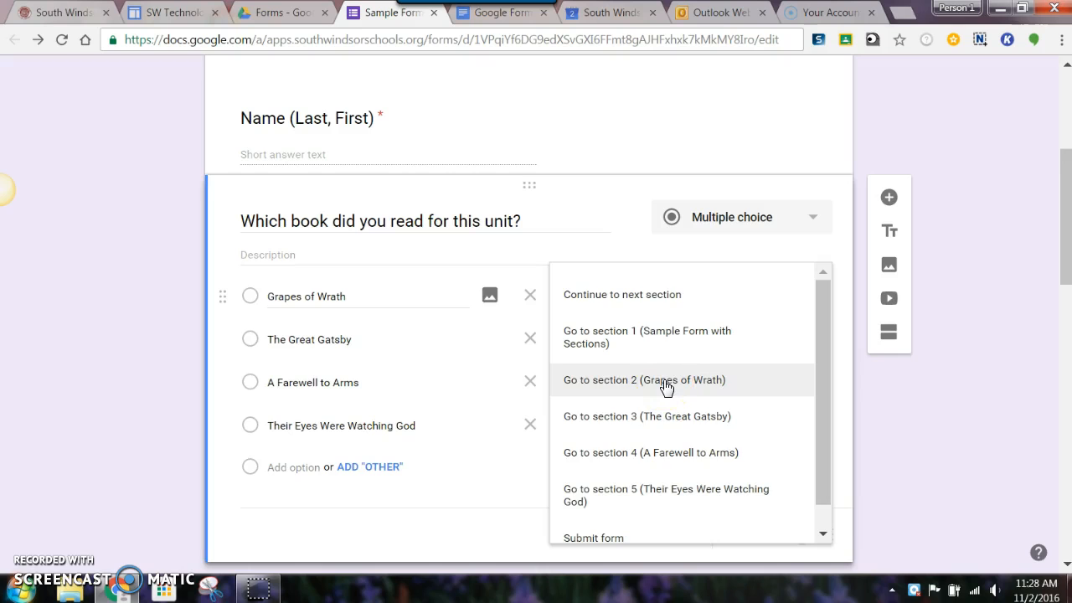
pyautogui.click(643, 379)
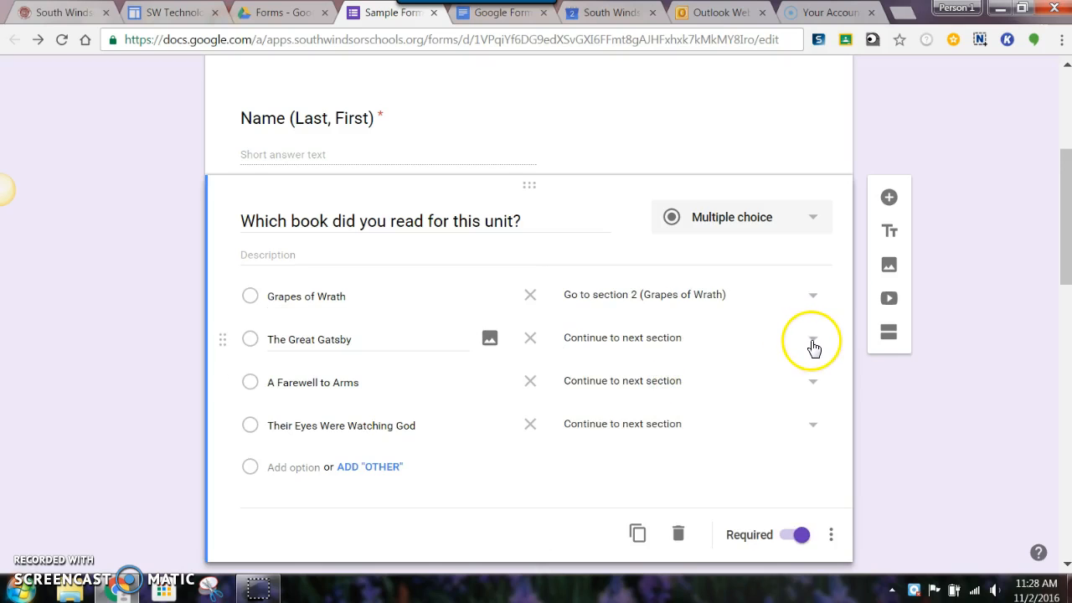
pyautogui.click(812, 337)
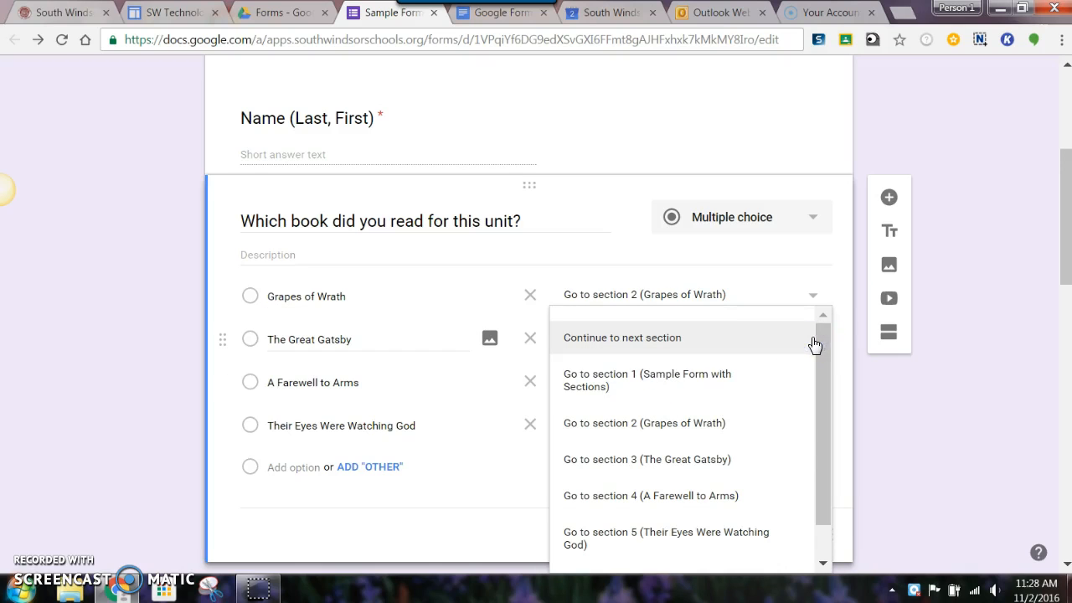
pyautogui.click(647, 458)
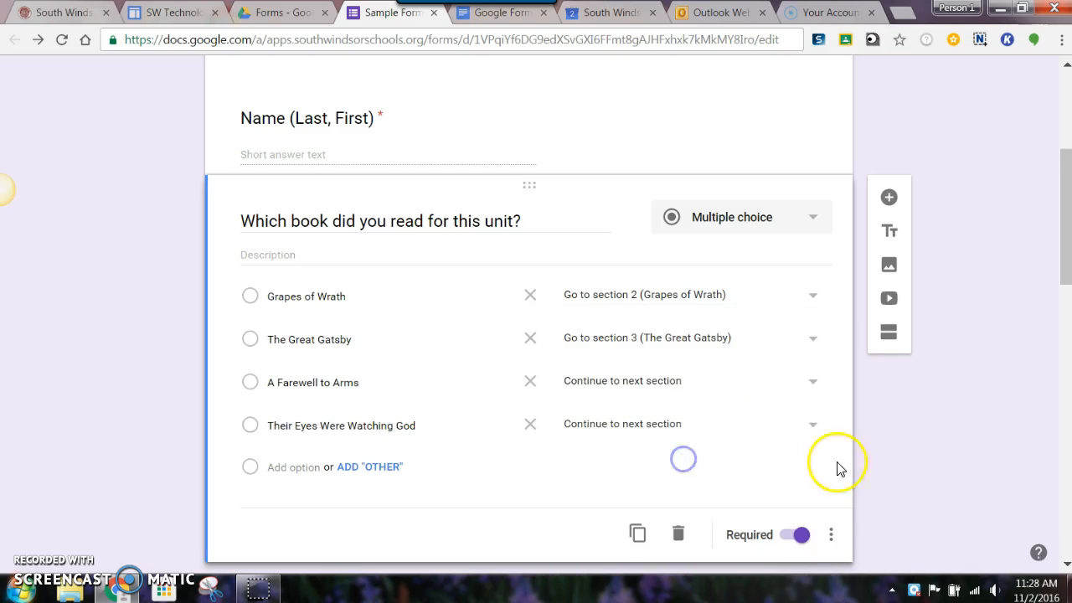
pyautogui.click(810, 338)
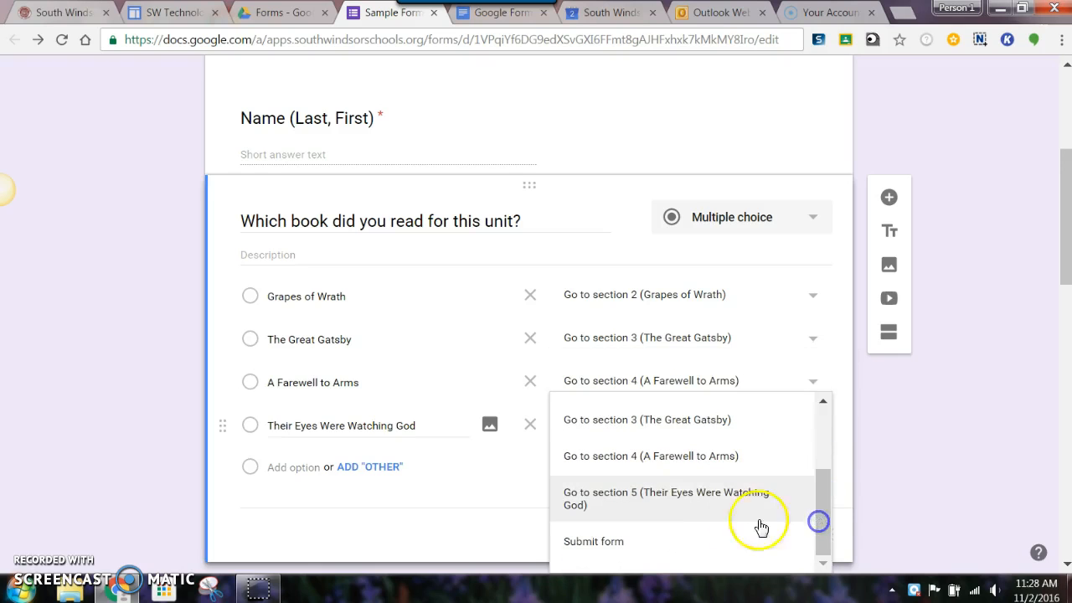
pyautogui.click(666, 498)
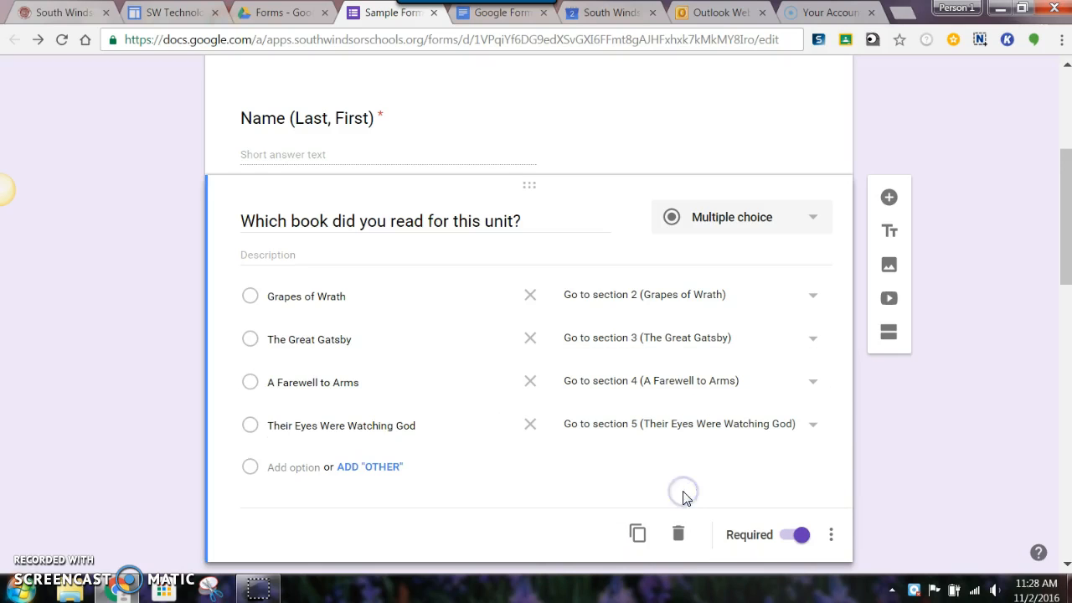
pyautogui.moveTo(727, 486)
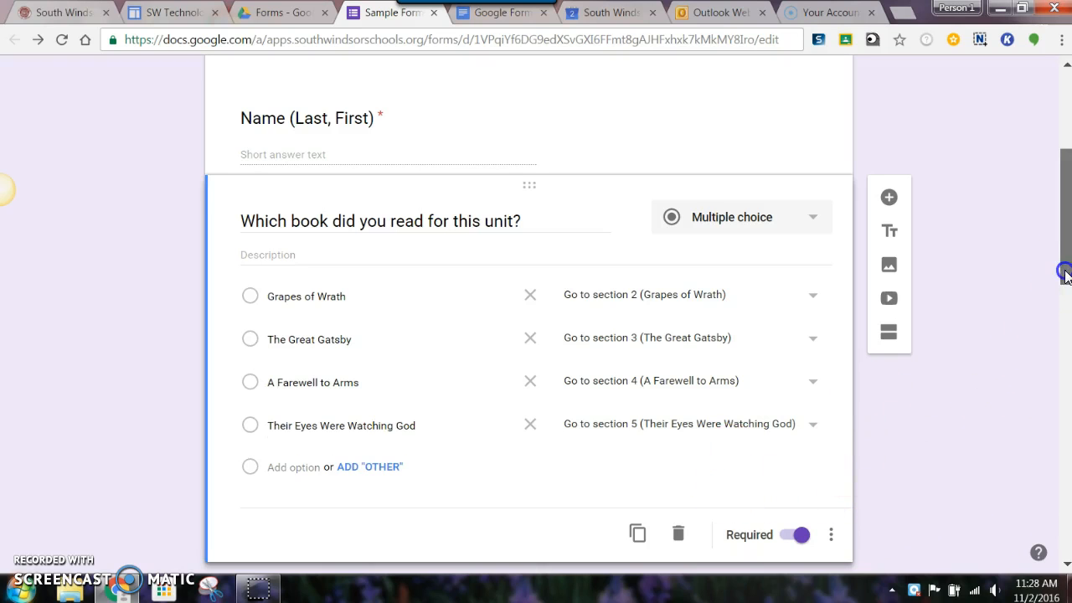
pyautogui.scroll(-3)
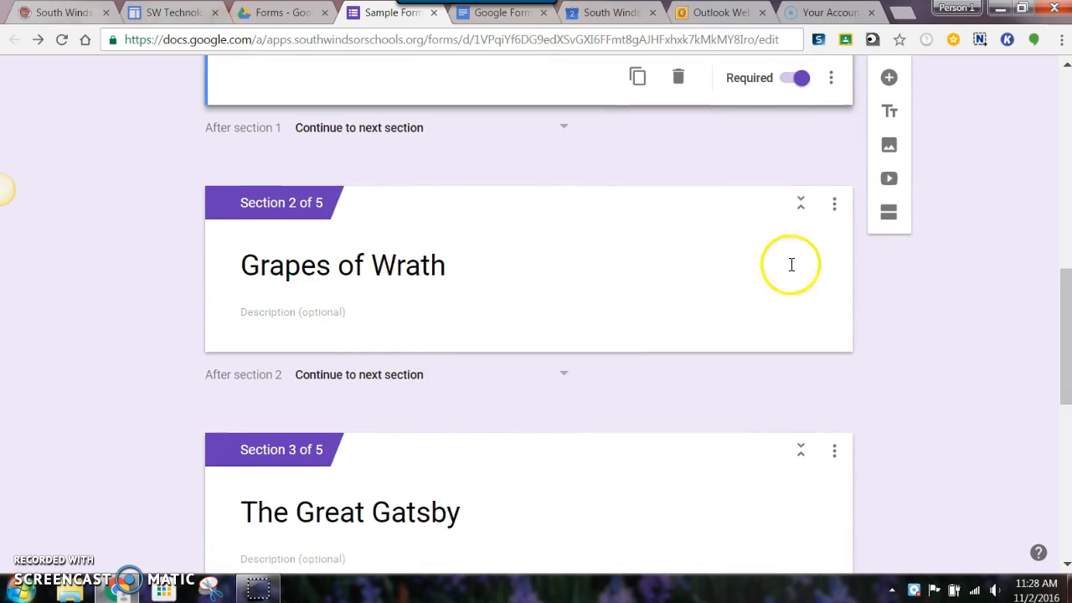
pyautogui.moveTo(346, 266)
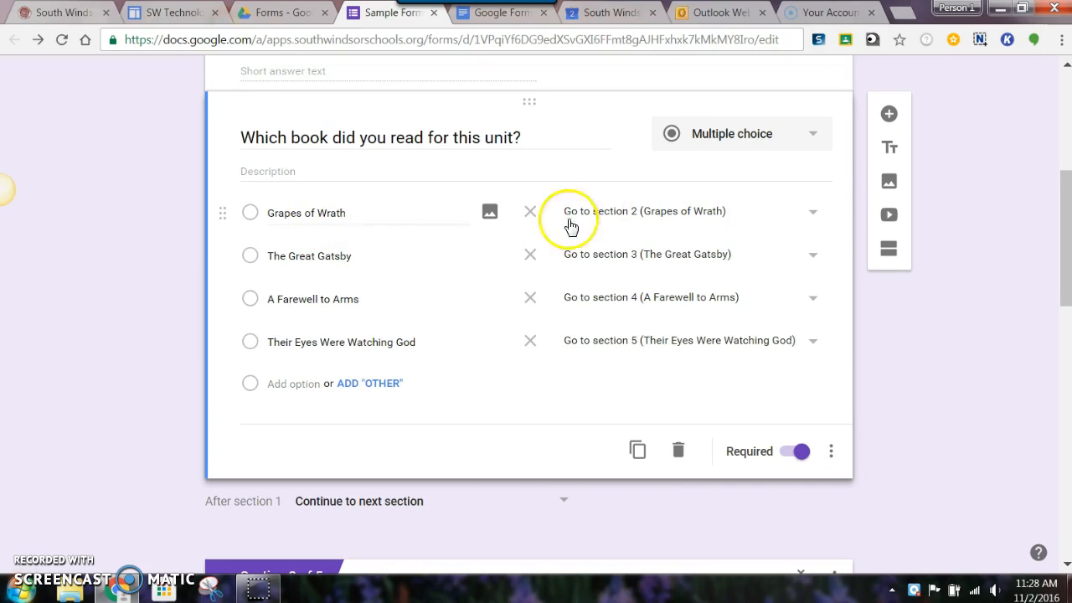
pyautogui.moveTo(427, 465)
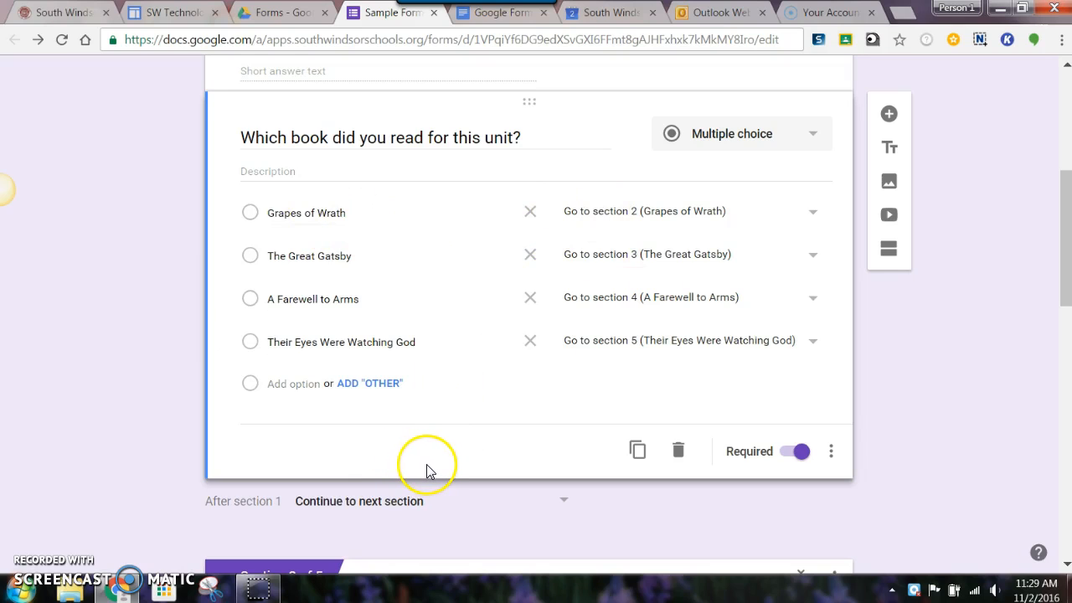
pyautogui.moveTo(460, 482)
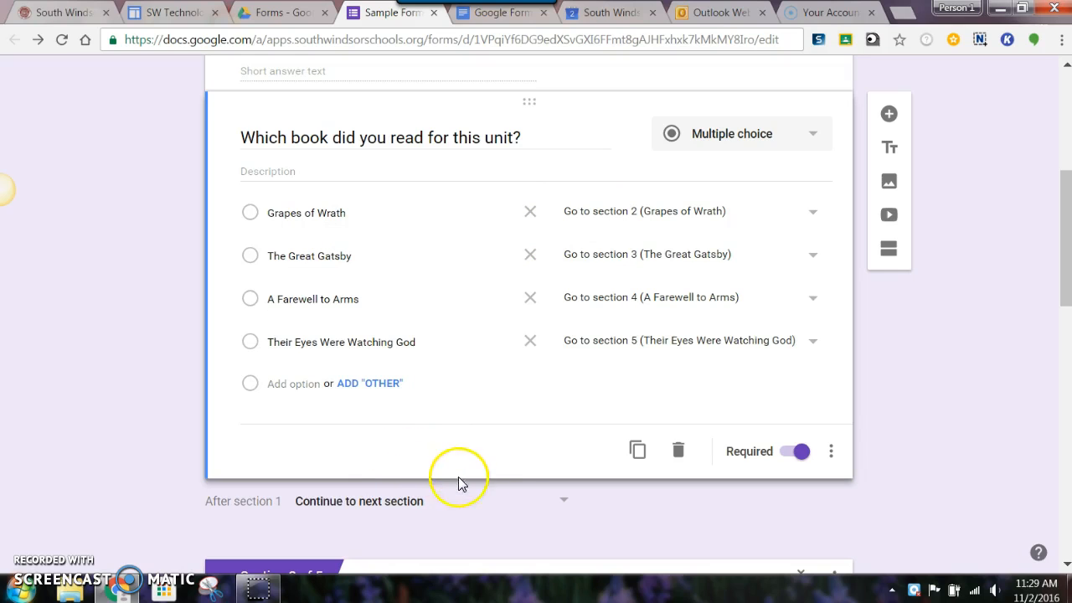
pyautogui.moveTo(573, 473)
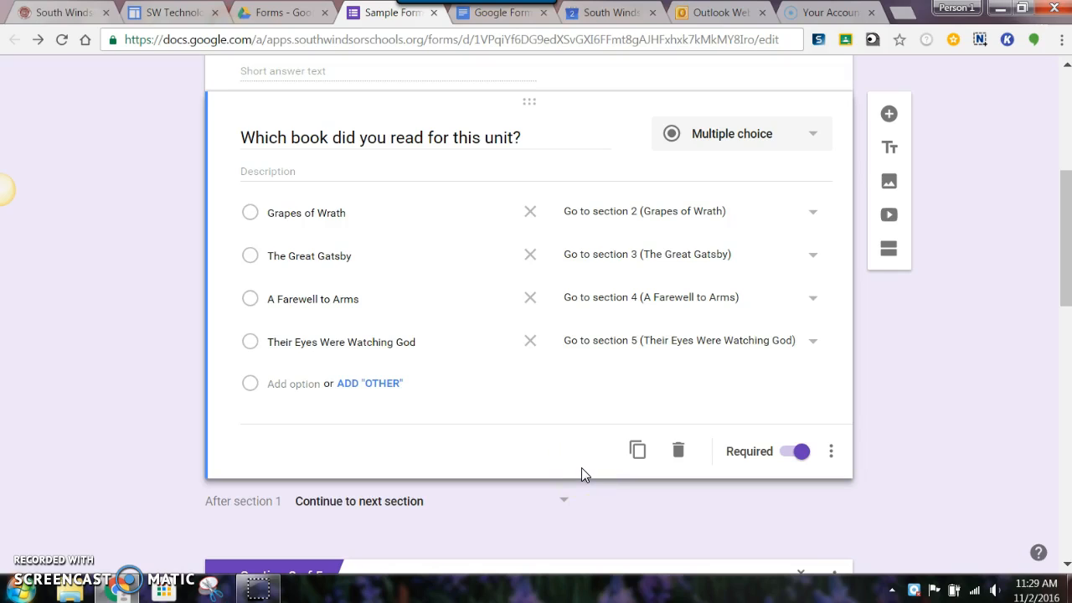
pyautogui.moveTo(517, 400)
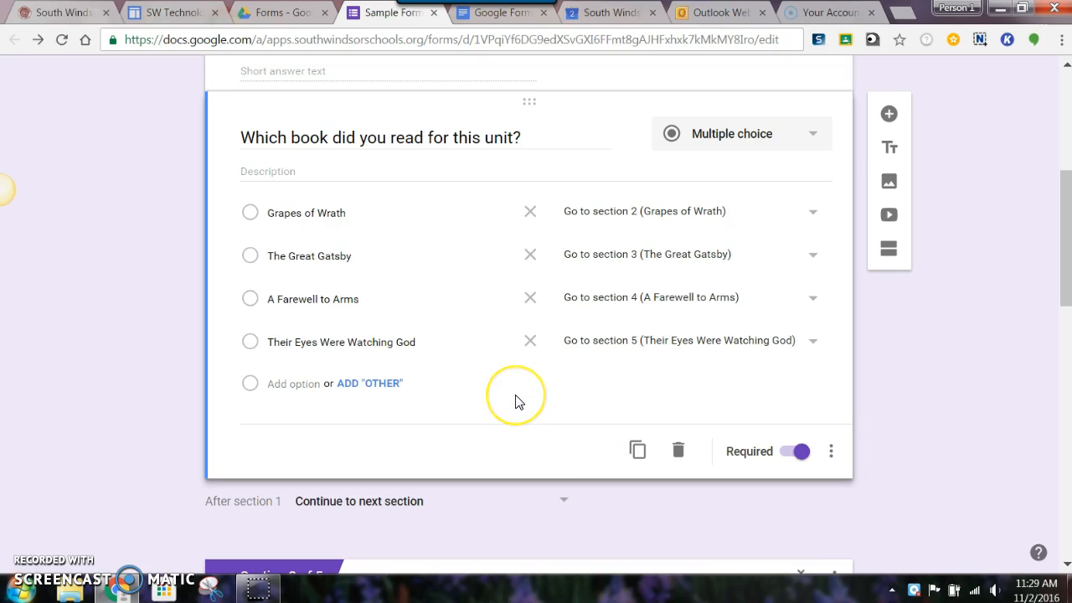